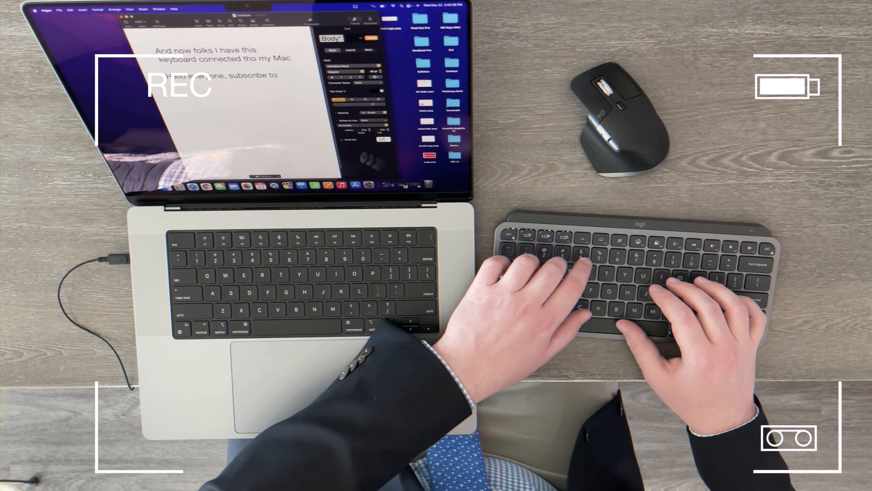
Step: Type 'Wa' on the Logitech keyboard, then subscribe to the Warenotice YouTube channel
type("Wa")
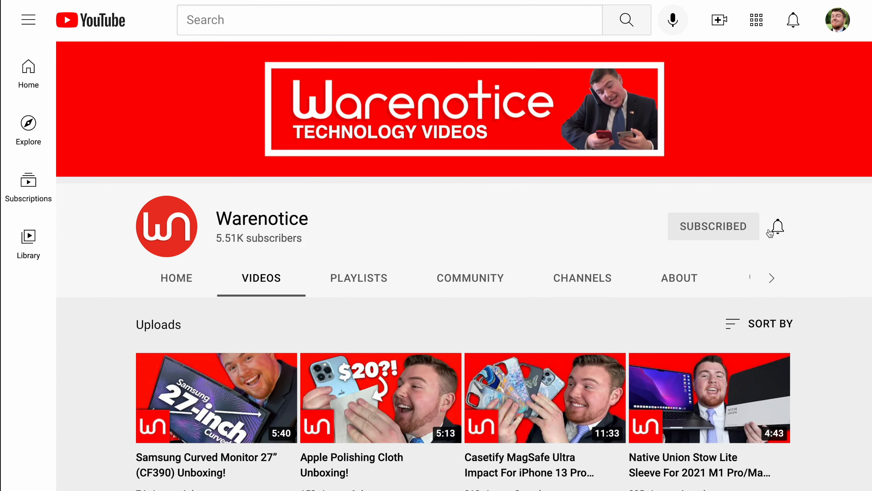
left_click(463, 109)
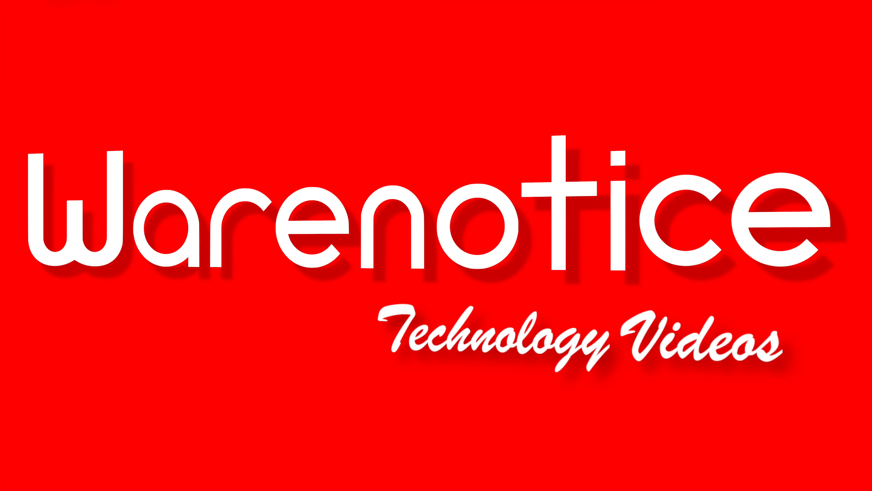